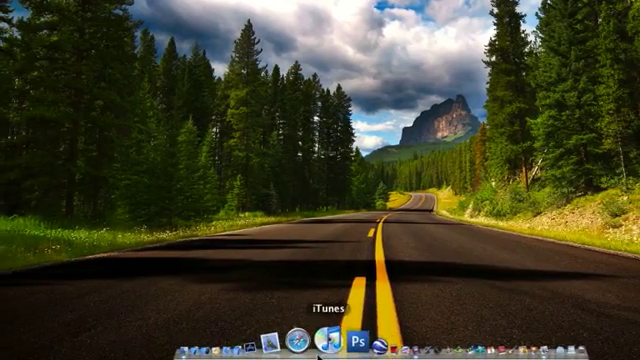
- Launch Safari from the Dock
left_click(290, 345)
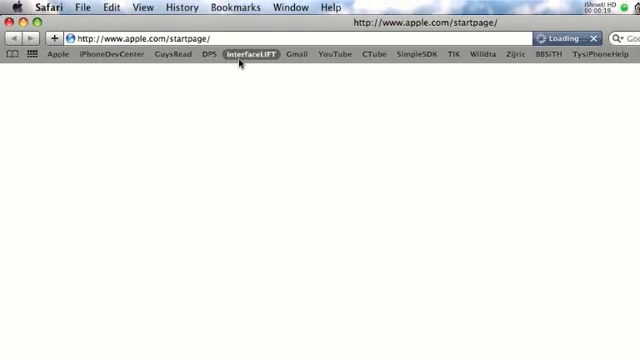
- Open the InterfaceLIFT bookmark and browse the wallpapers, visiting the last page
left_click(245, 53)
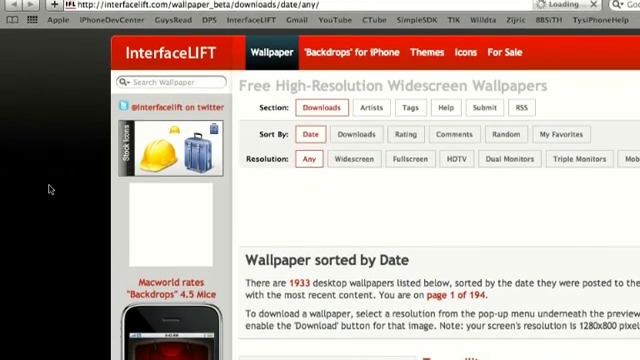
scroll("down", 3)
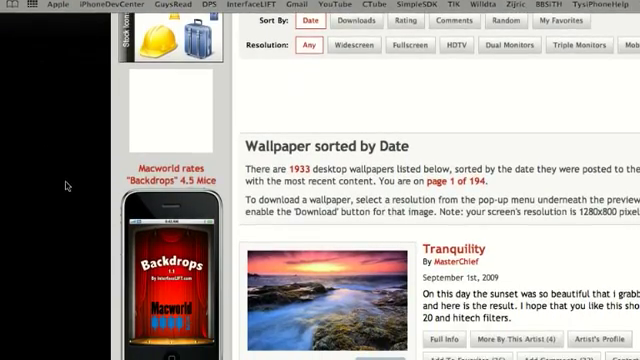
scroll("down", 3)
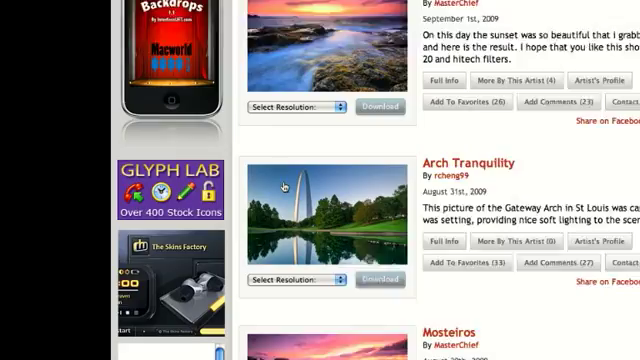
scroll("down", 3)
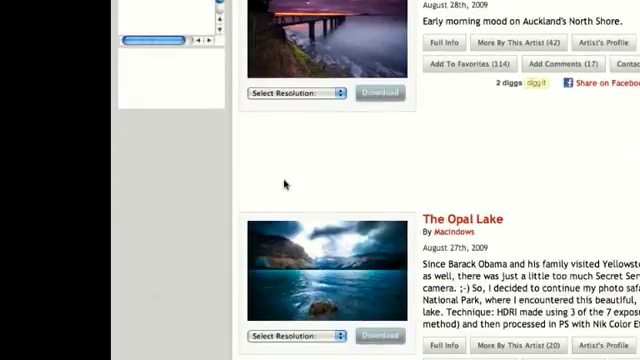
scroll("down", 3)
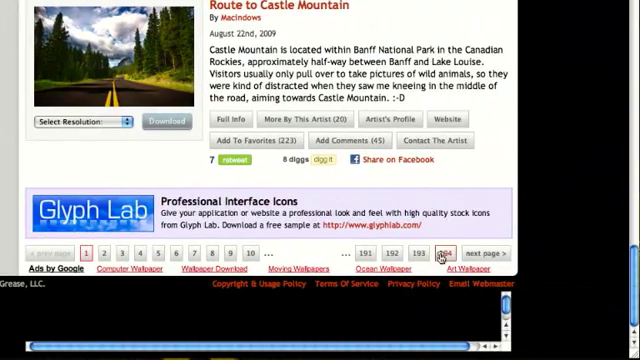
left_click(447, 253)
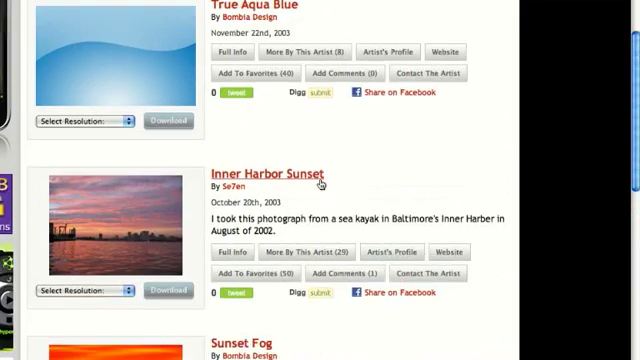
scroll("down", 3)
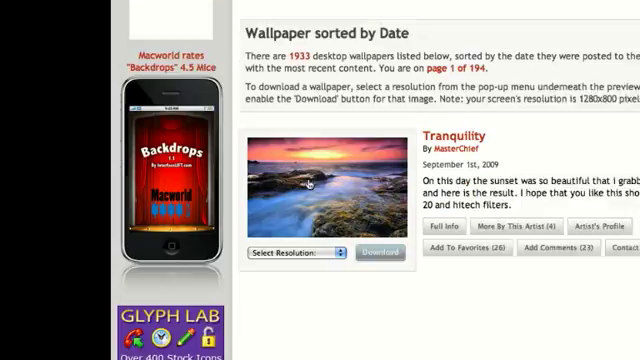
scroll("down", 3)
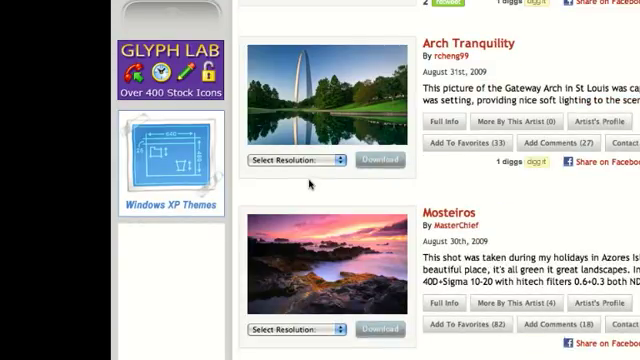
scroll("down", 3)
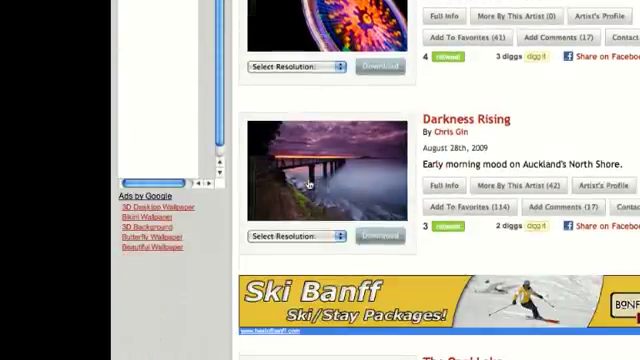
scroll("up", 3)
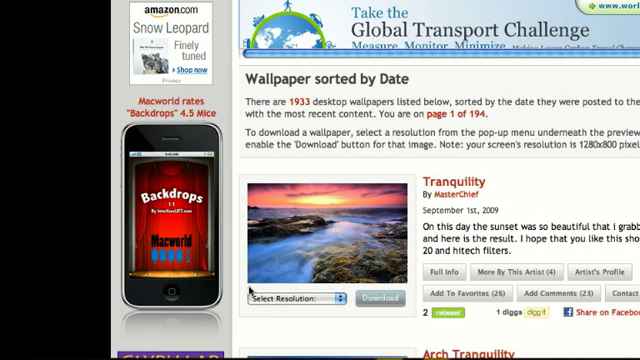
- Download the Tranquility wallpaper at the 320x480 iPhone resolution
scroll("down", 3)
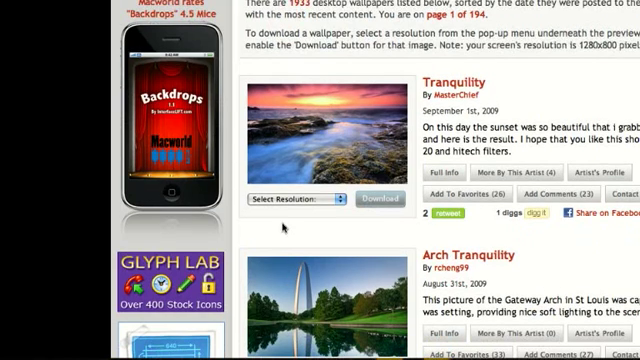
left_click(288, 201)
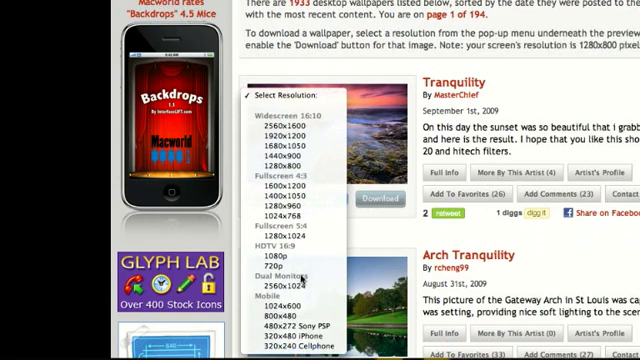
left_click(289, 331)
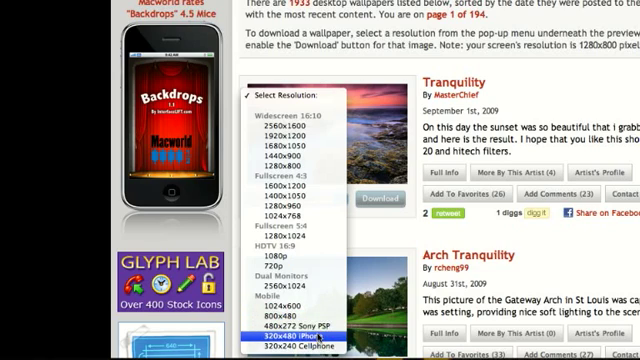
left_click(300, 331)
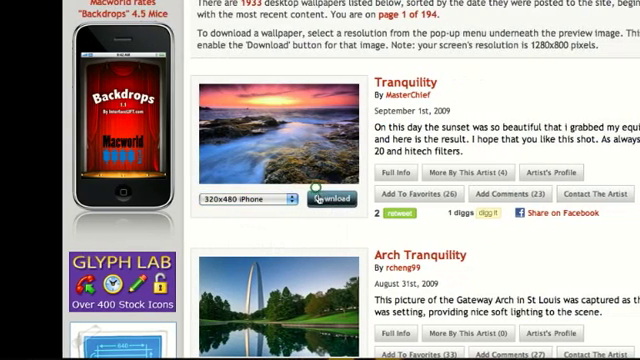
left_click(331, 199)
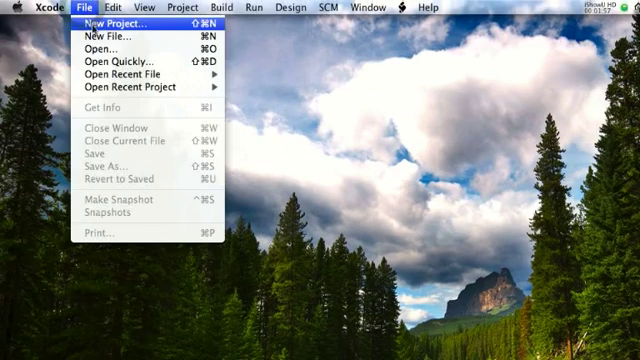
- Create a View-based Application project named 'Background'
left_click(120, 25)
type("B")
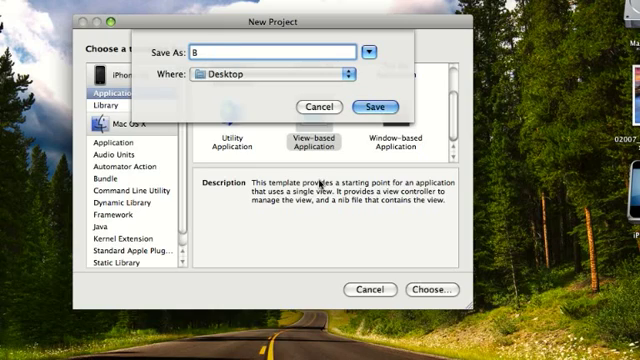
type("ackground")
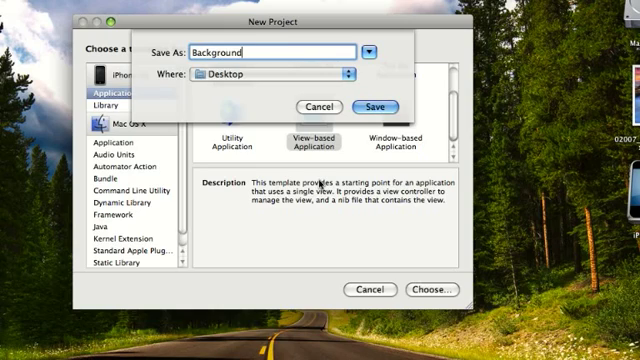
left_click(371, 107)
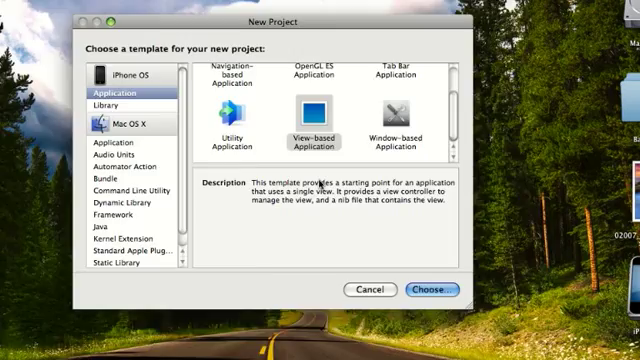
left_click(429, 289)
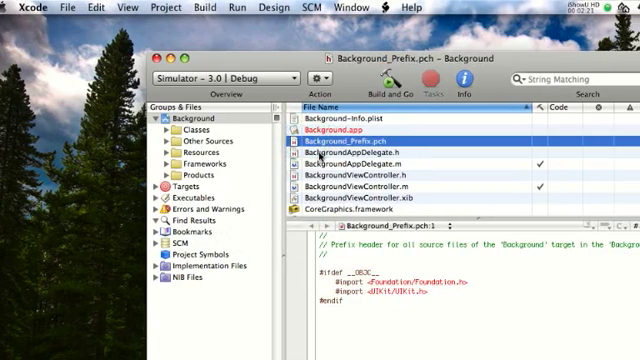
- Build and run the Background project in the simulator
left_click(360, 133)
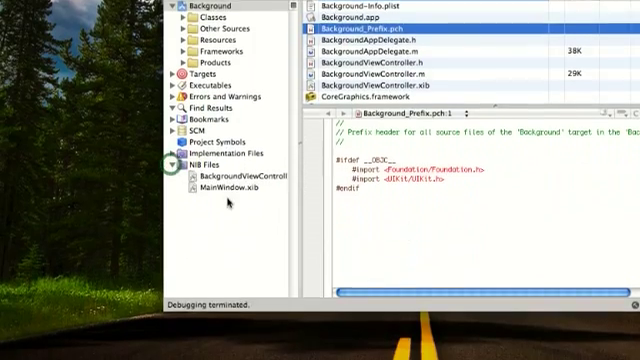
left_click(227, 186)
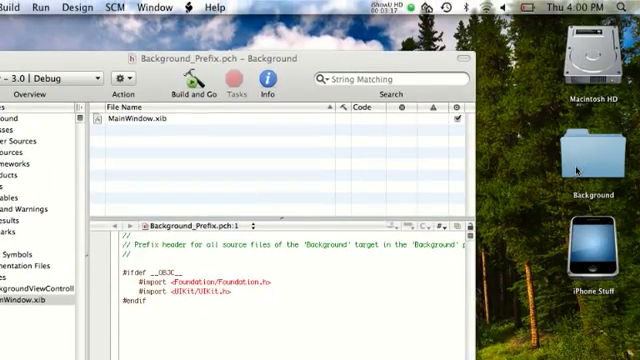
double_click(143, 121)
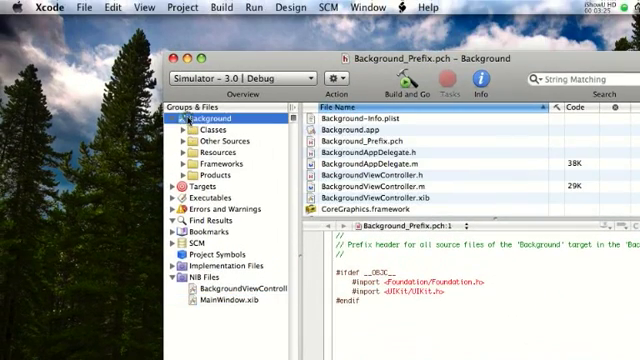
- Add 02007_tranquility_320x480.jpg to the Background group and its target
right_click(200, 125)
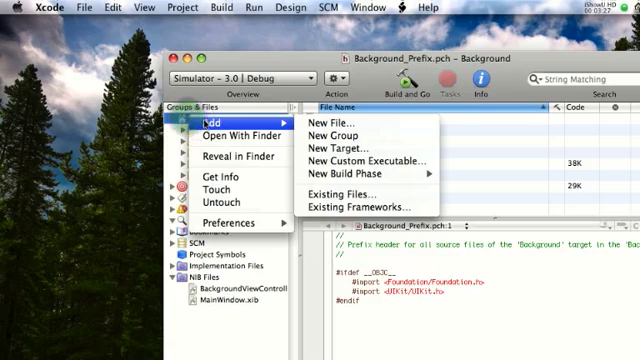
mouse_move(357, 194)
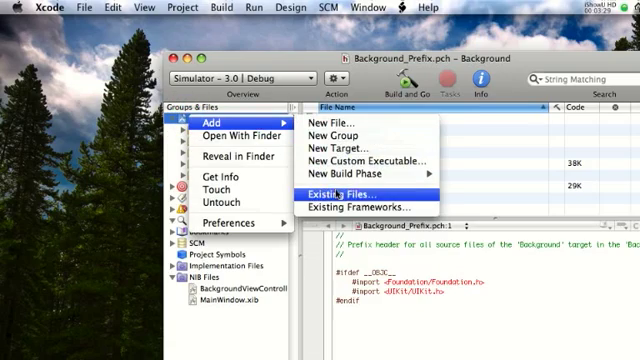
left_click(335, 195)
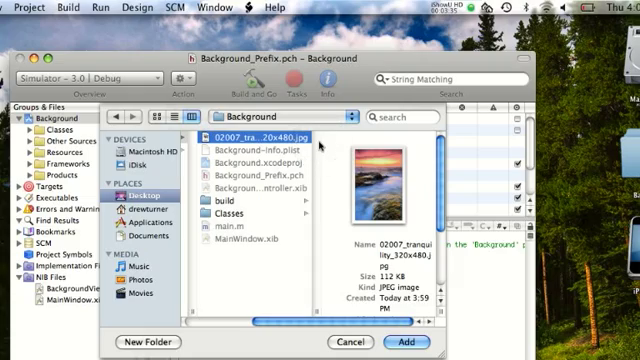
left_click(409, 341)
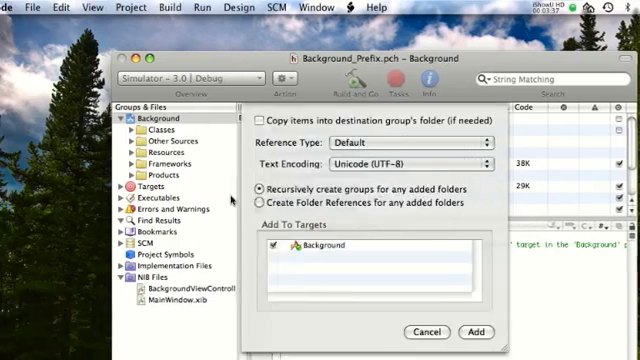
left_click(475, 331)
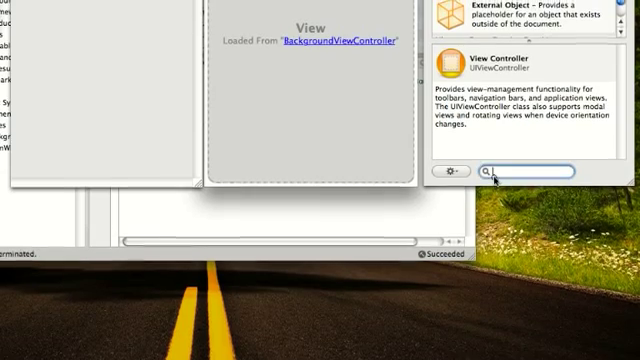
- Search the Library for an image view
type("view")
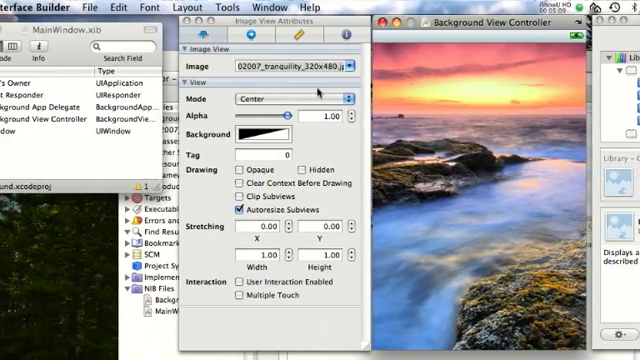
left_click(209, 8)
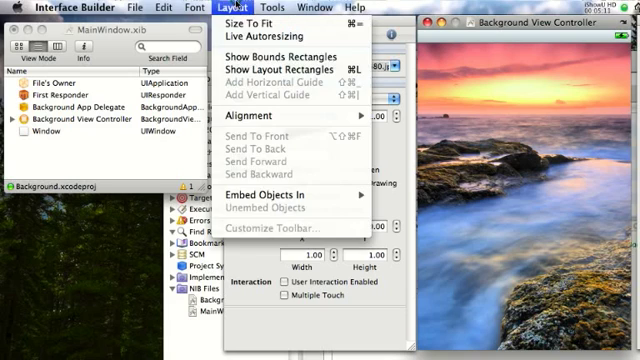
left_click(289, 8)
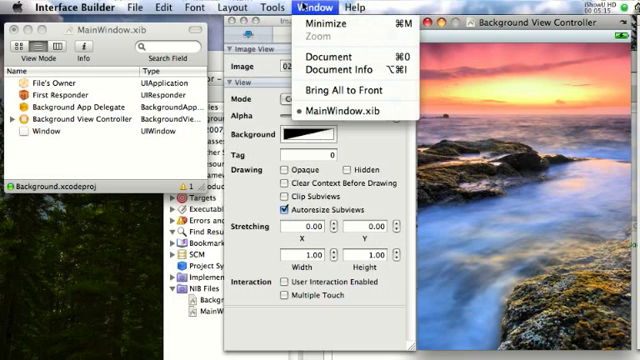
left_click(220, 8)
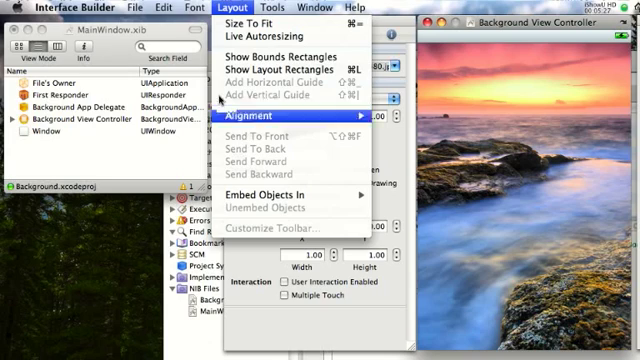
mouse_move(290, 161)
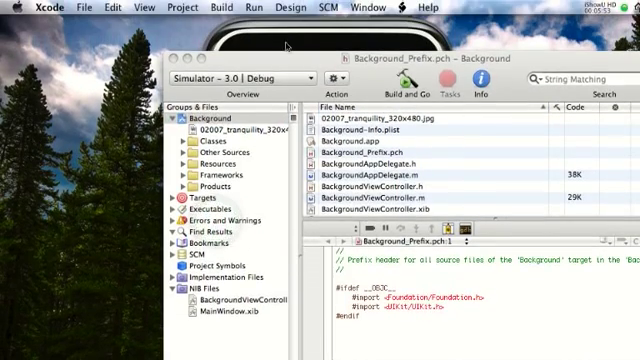
- Build and run Background in the iPhone Simulator
left_click(408, 83)
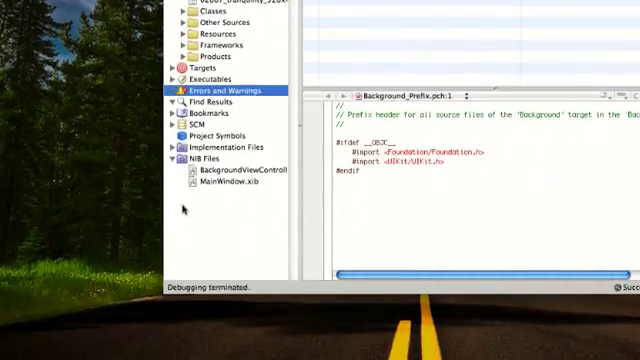
left_click(228, 185)
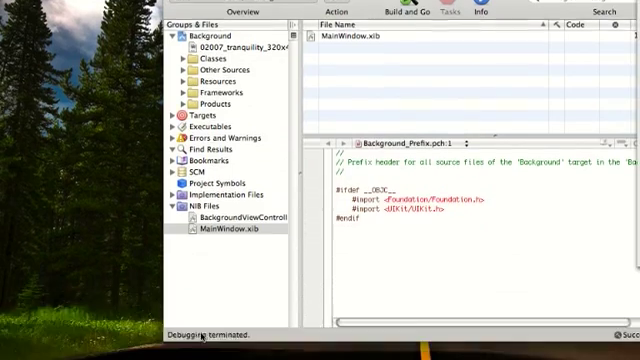
double_click(228, 227)
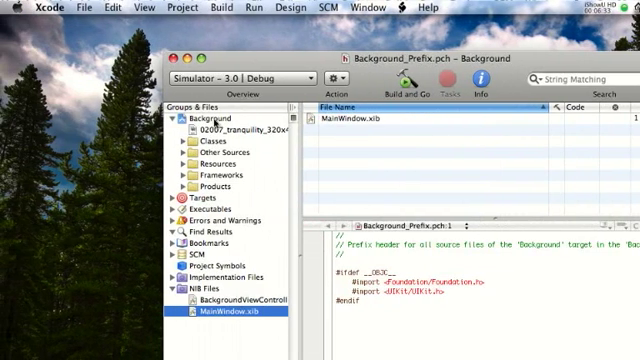
mouse_move(190, 122)
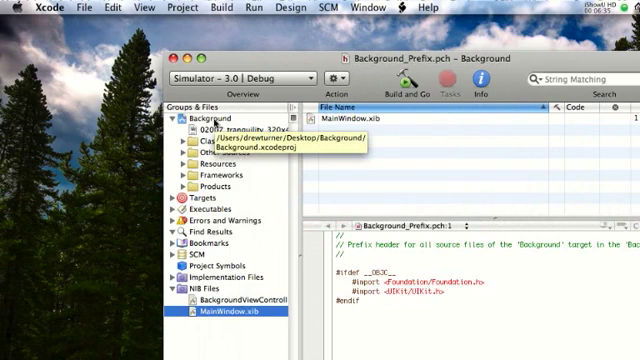